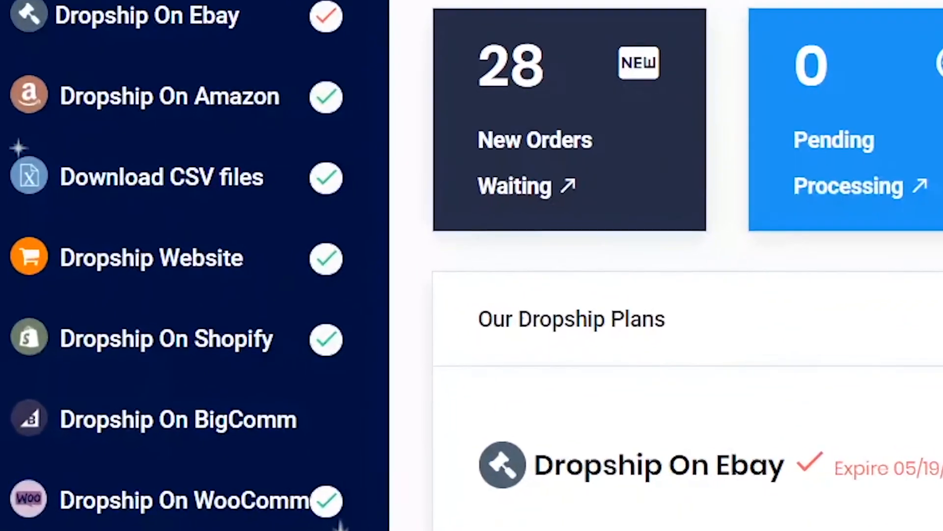
Scroll the Dropship On Shopify dashboard and go to My List.
scroll(down, 3)
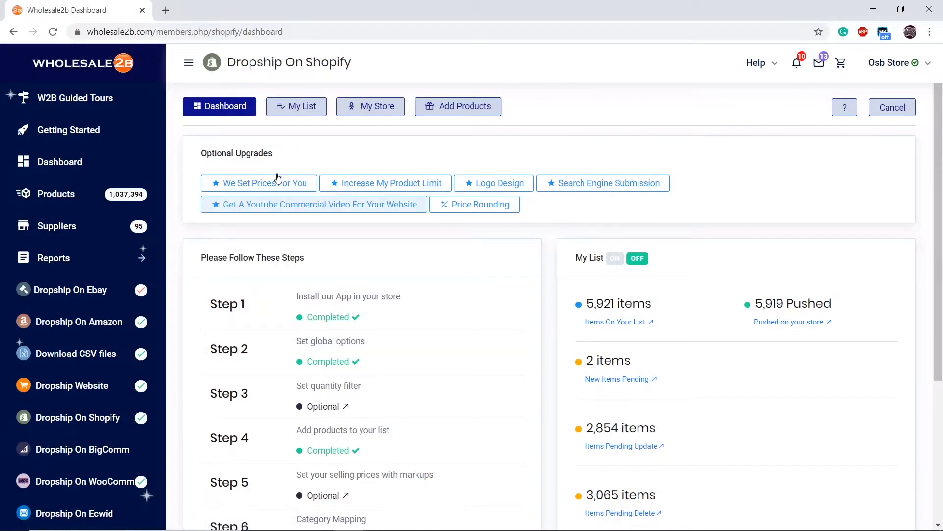
click(296, 106)
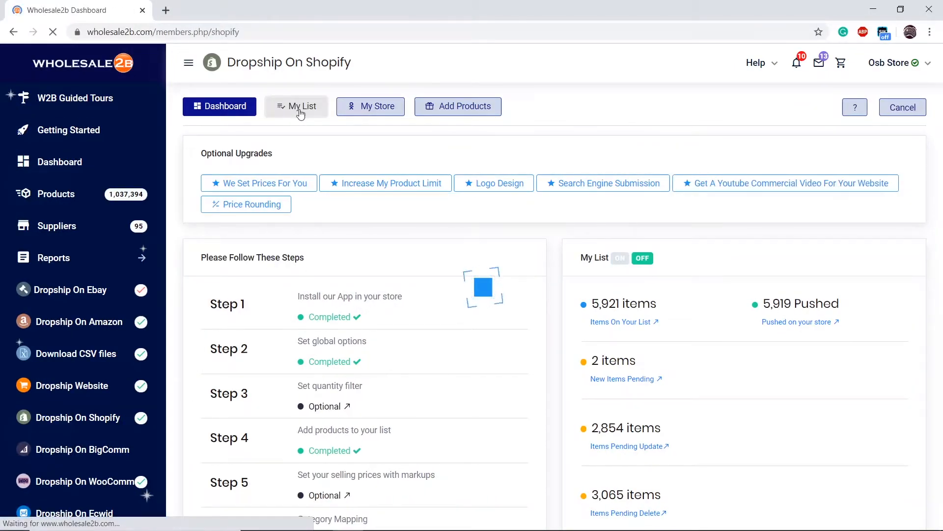
Bring up the Delete Products dialog from the My List page.
click(296, 107)
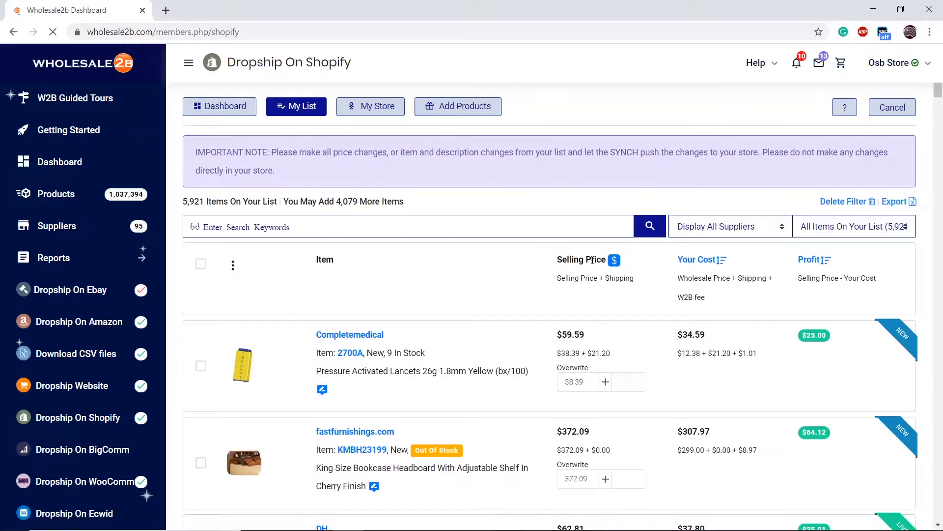
click(853, 226)
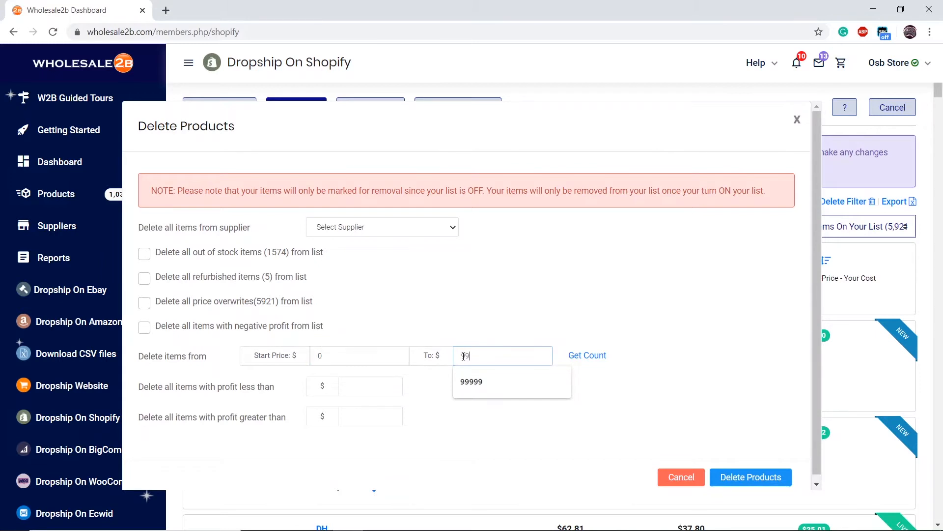
Set the upper price to 99999, include negative-profit items, and count 5921 matches.
text(9999)
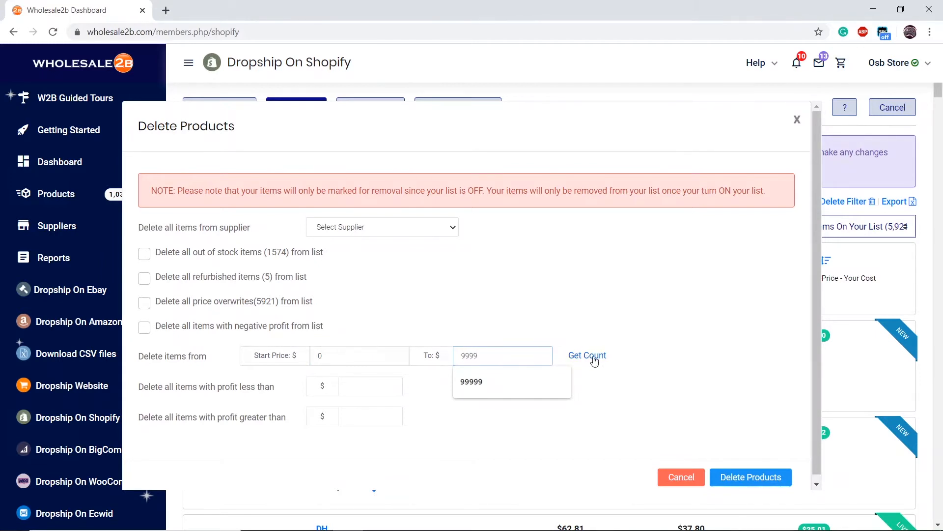
click(587, 355)
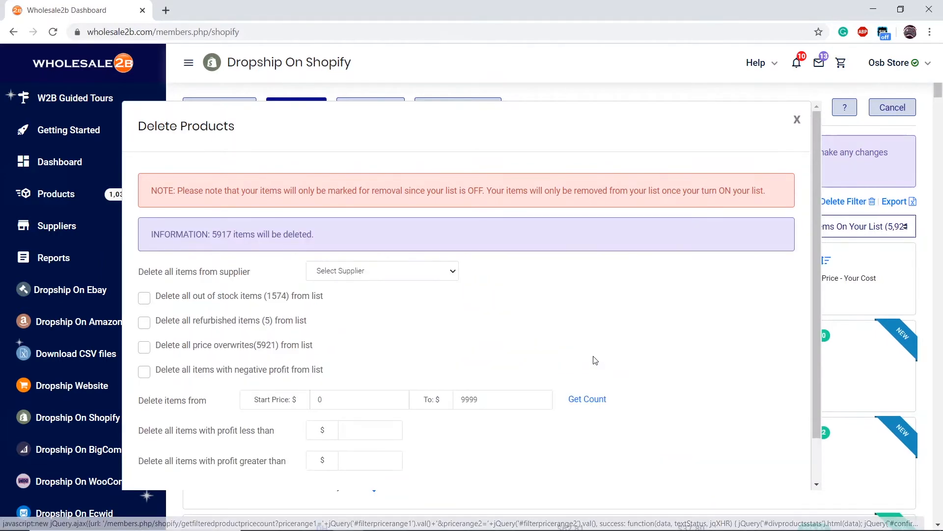
click(503, 399)
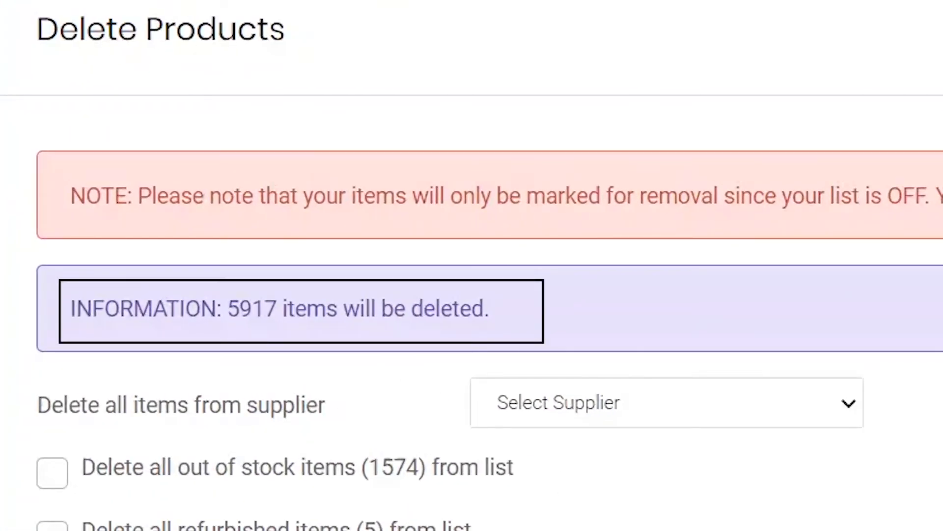
text(99999)
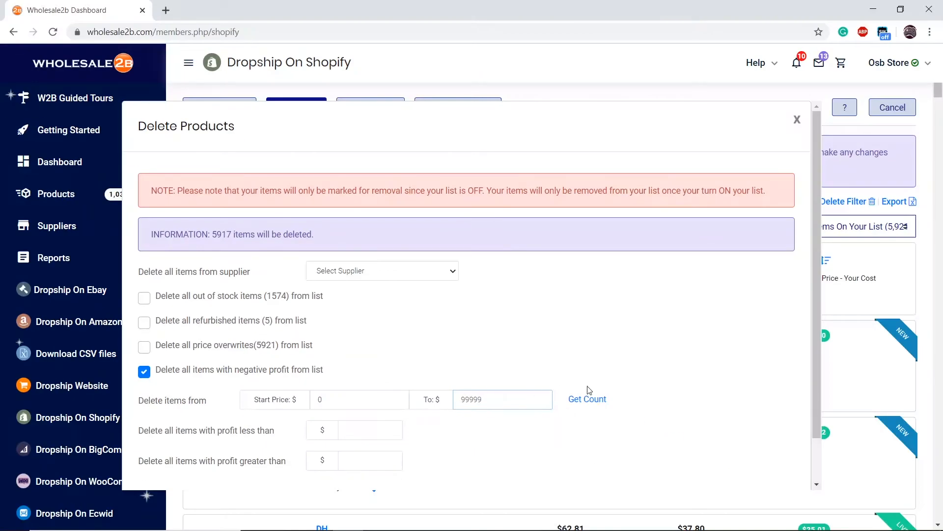
click(587, 399)
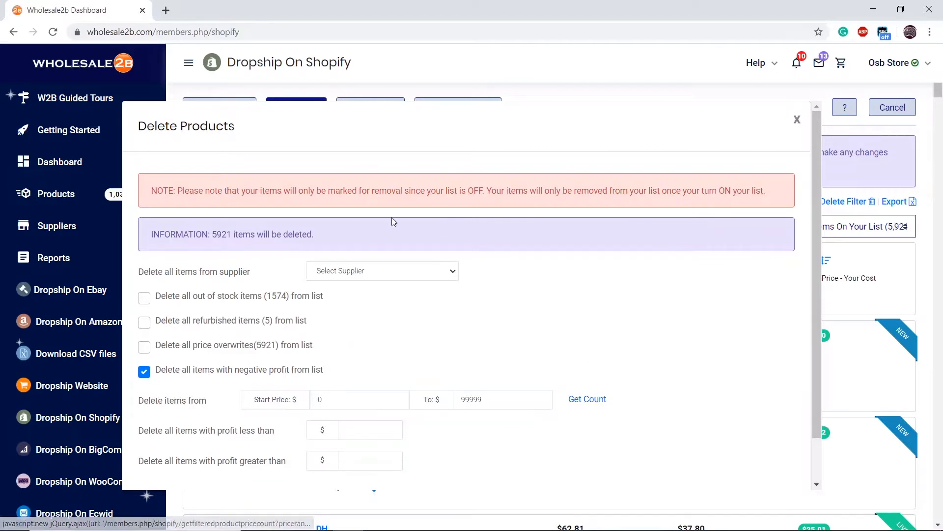
mouse_move(238, 247)
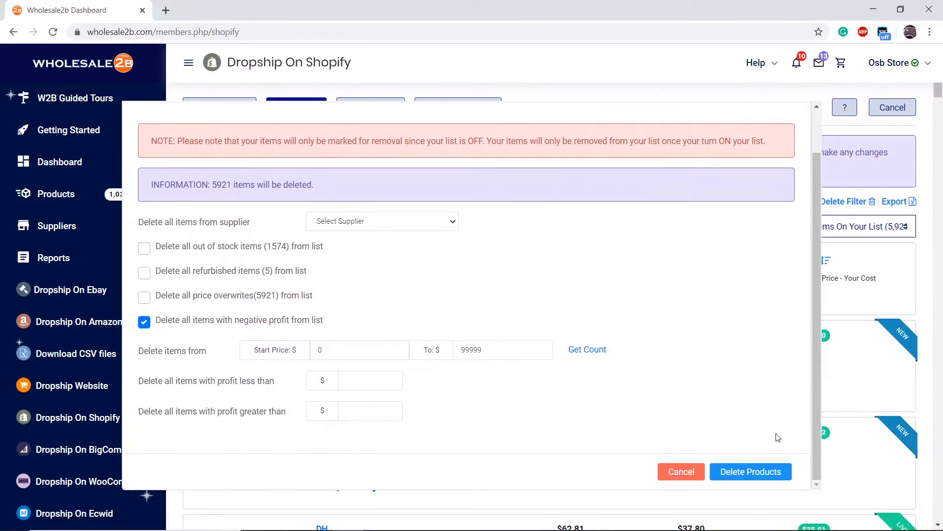
Confirm deletion and scroll the list to see products tagged DELETING.
click(680, 472)
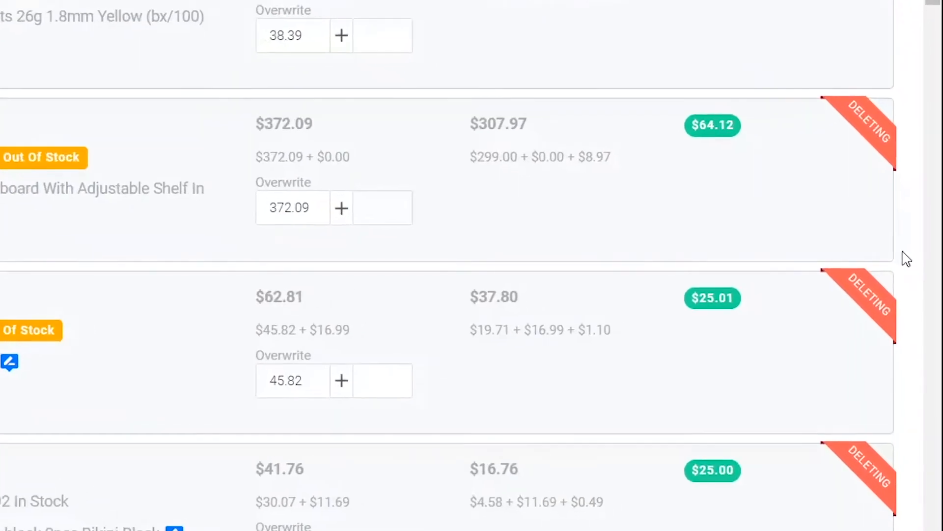
scroll(down, 3)
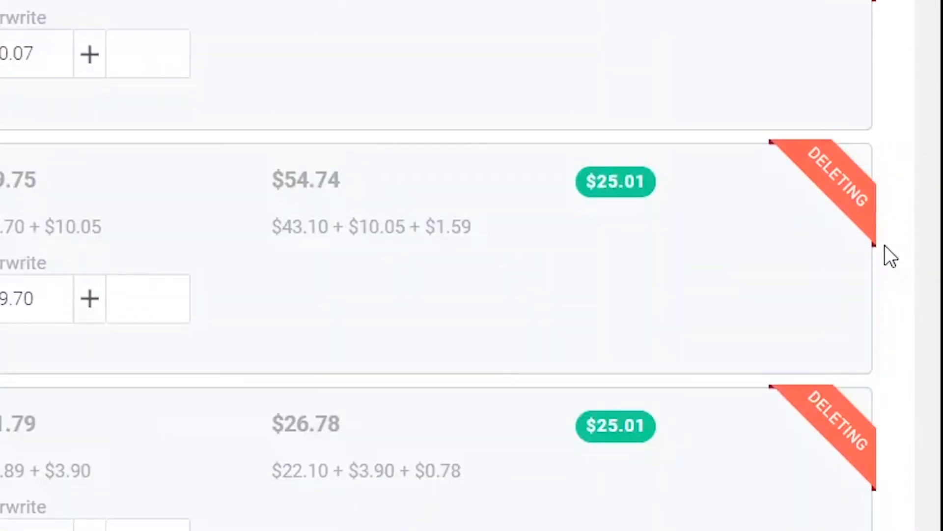
scroll(down, 3)
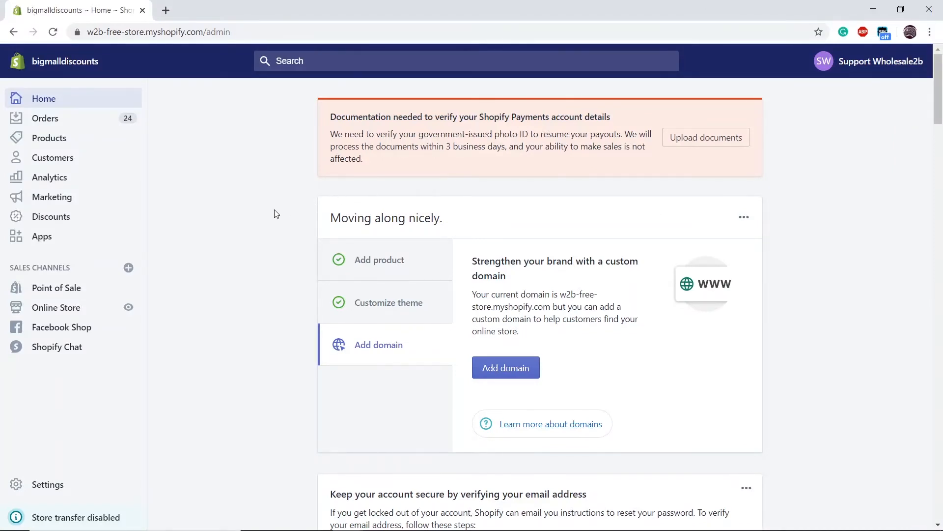
Go to Shopify's Apps page and start deleting the Wholesale2b app.
click(41, 236)
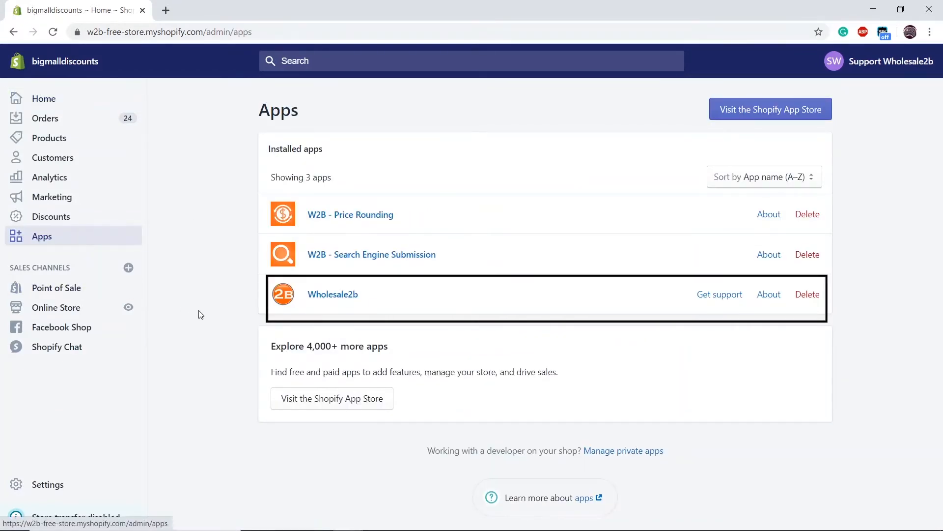
mouse_move(734, 348)
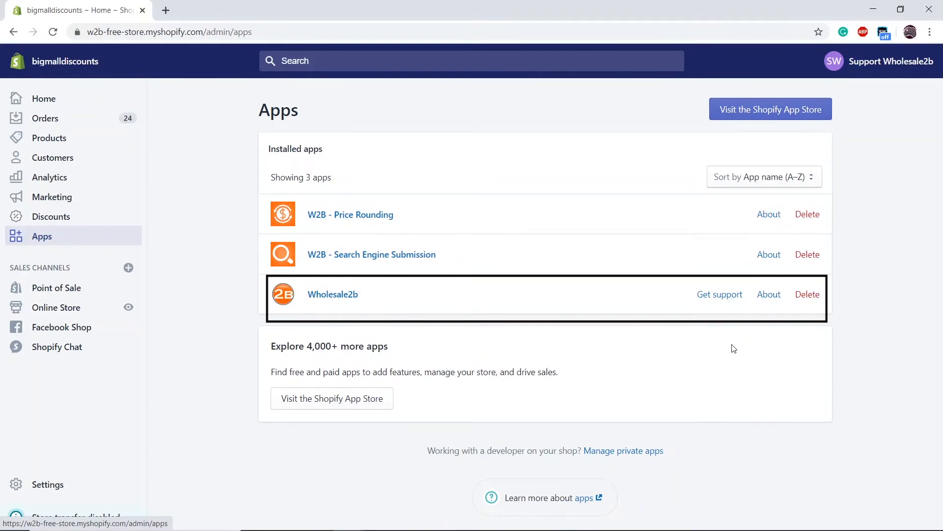
click(807, 294)
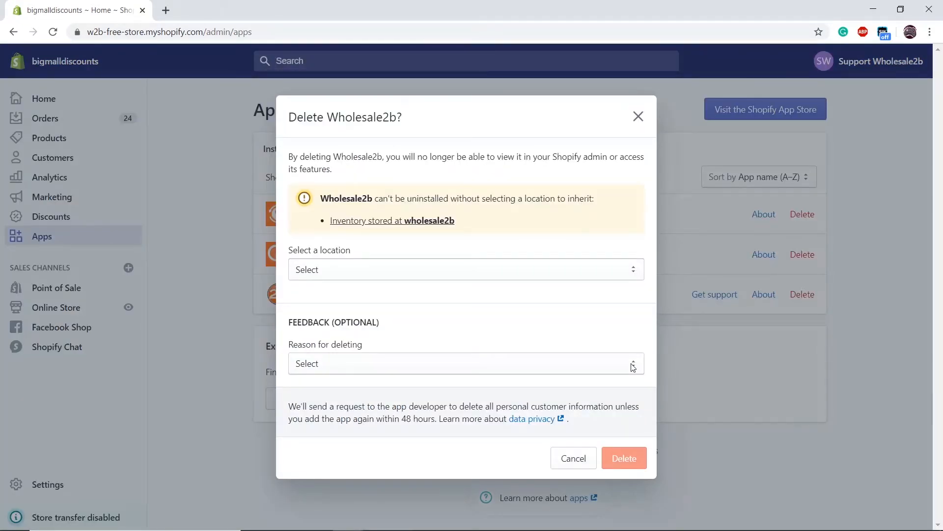
Choose a reason for removing Wholesale2b in the delete dialog.
click(465, 363)
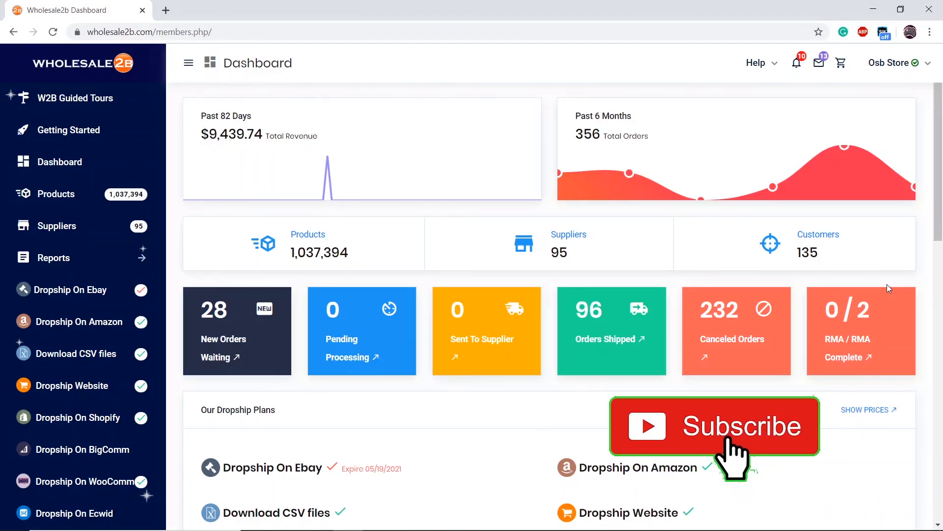
Go back to the Wholesale2B Dashboard showing revenue, order, product and supplier totals.
click(714, 426)
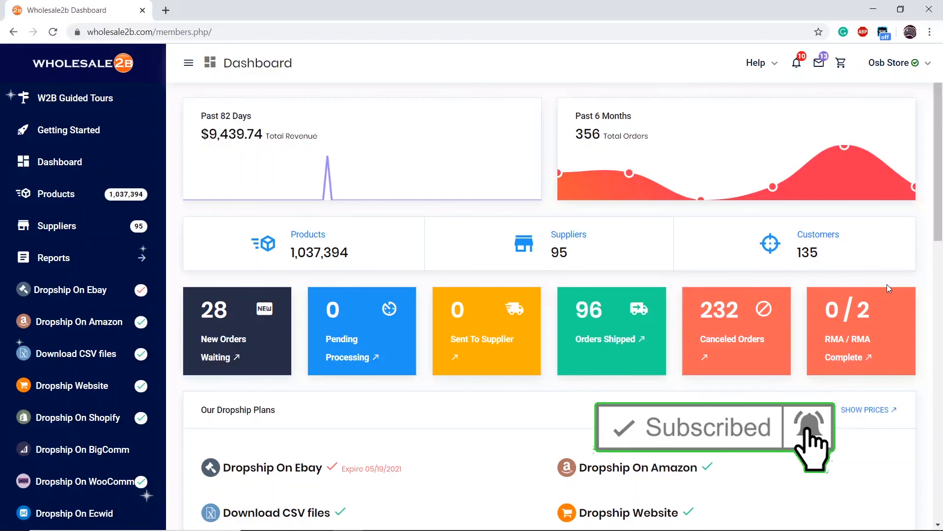